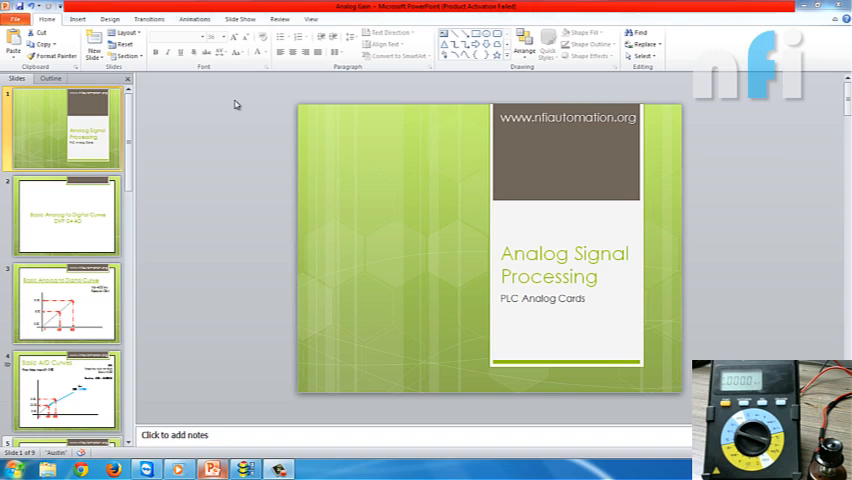
mouse_move(9, 172)
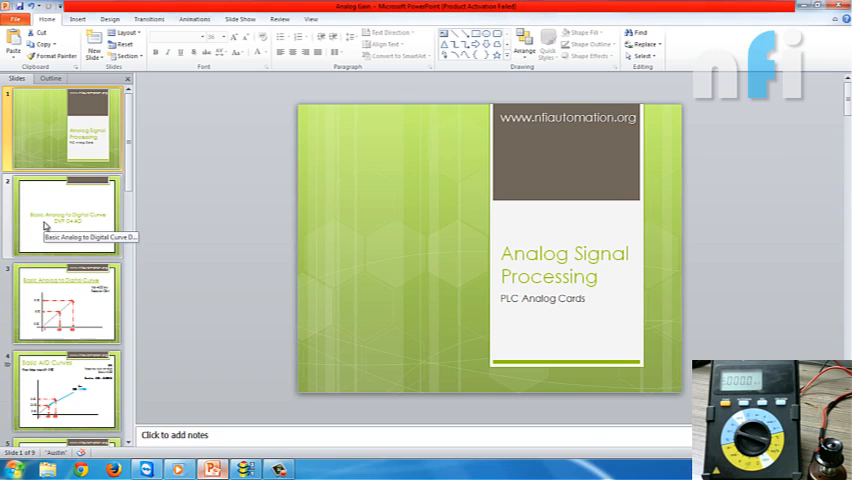
Step: Go to the 'Basic Analog to Digital Curve DVP 04 AD' slide in the thumbnail pane
click(65, 217)
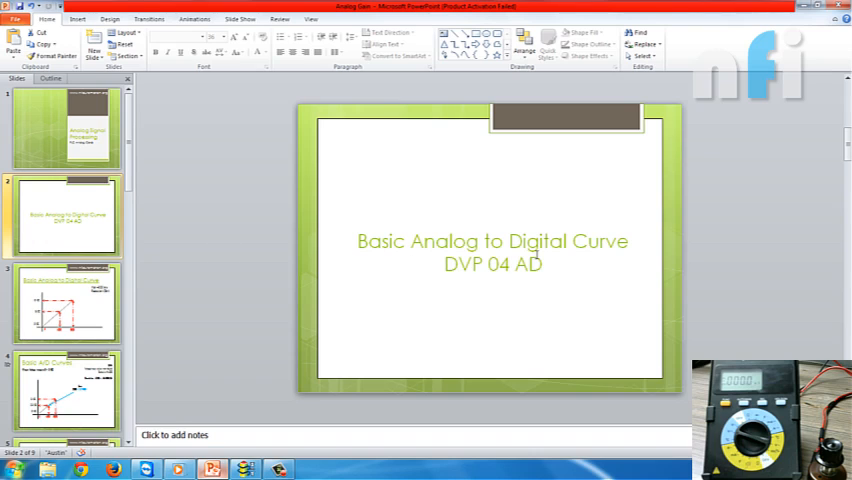
mouse_move(493, 290)
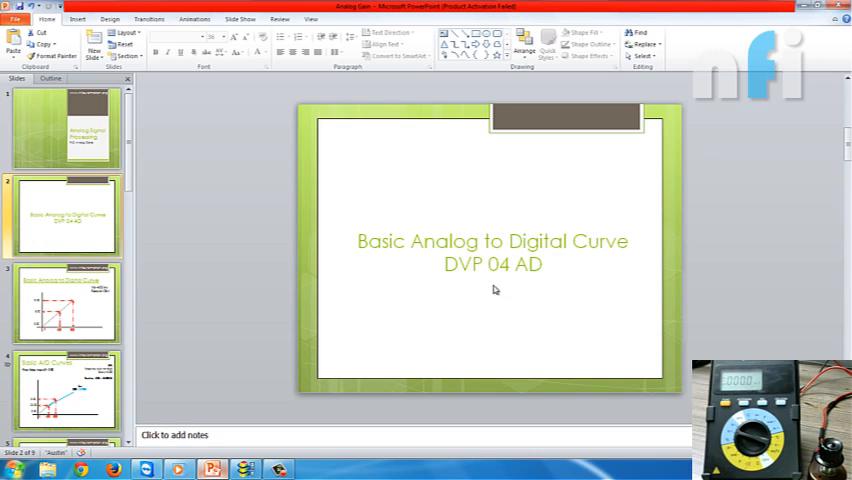
mouse_move(540, 278)
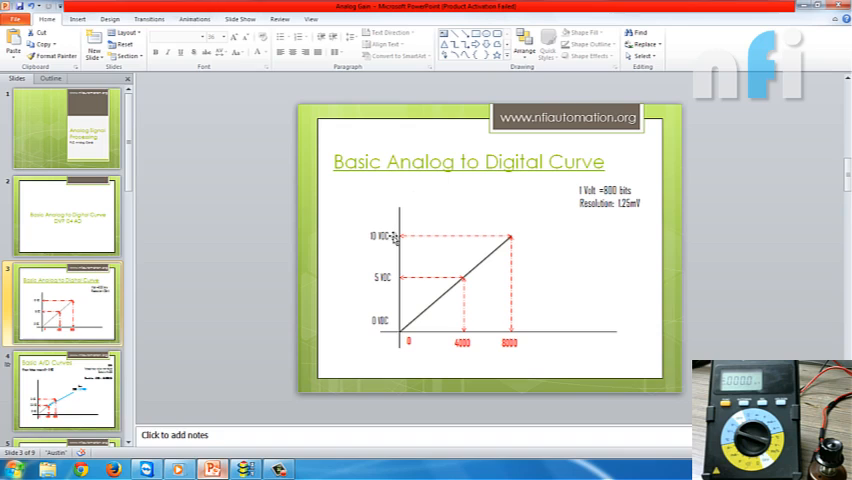
mouse_move(410, 342)
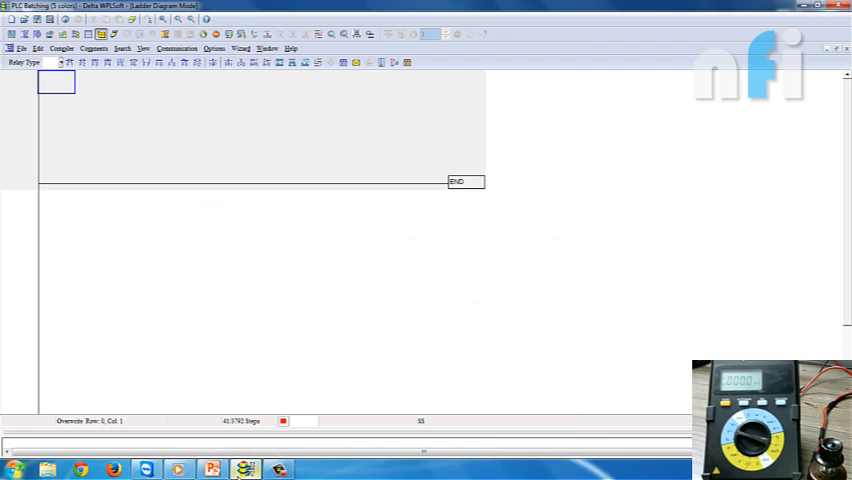
mouse_move(122, 110)
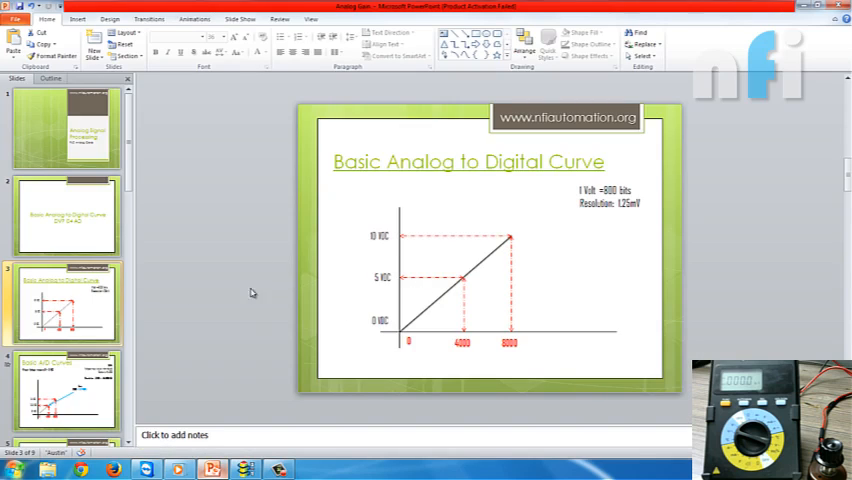
Step: Advance the slide show to the Basic A/D Curves slide showing gain 2000 for 0–5 VDC
scroll(down, 3)
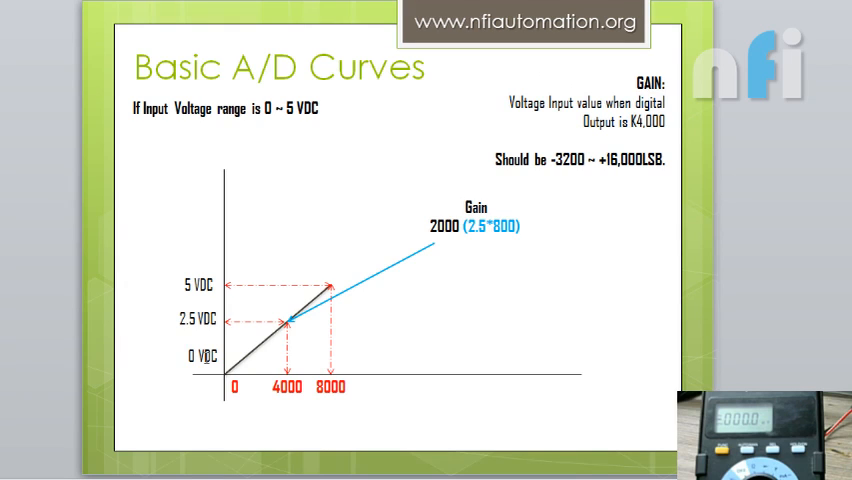
mouse_move(205, 363)
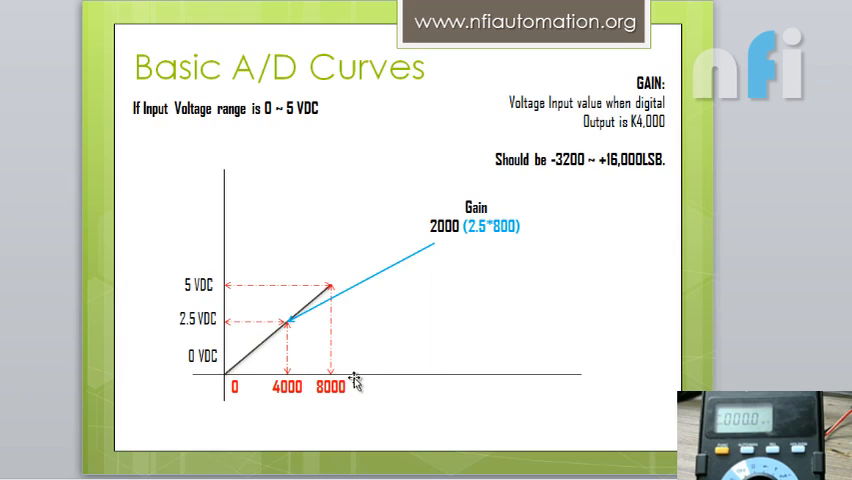
mouse_move(356, 382)
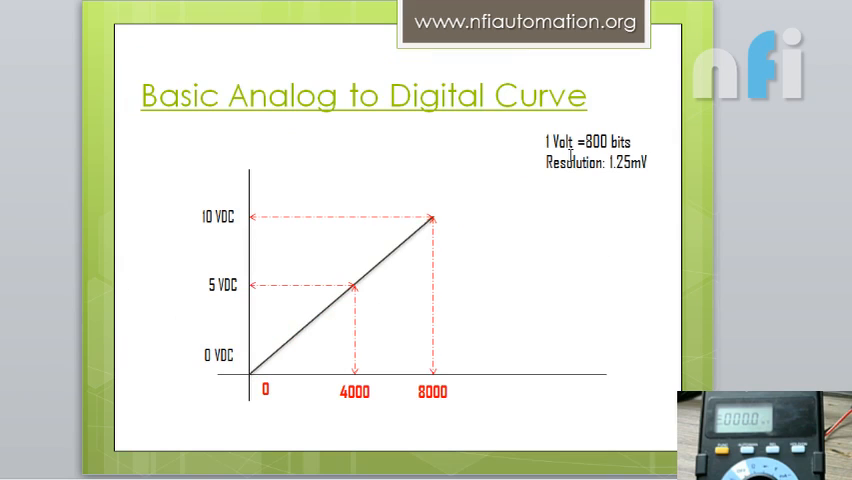
mouse_move(378, 387)
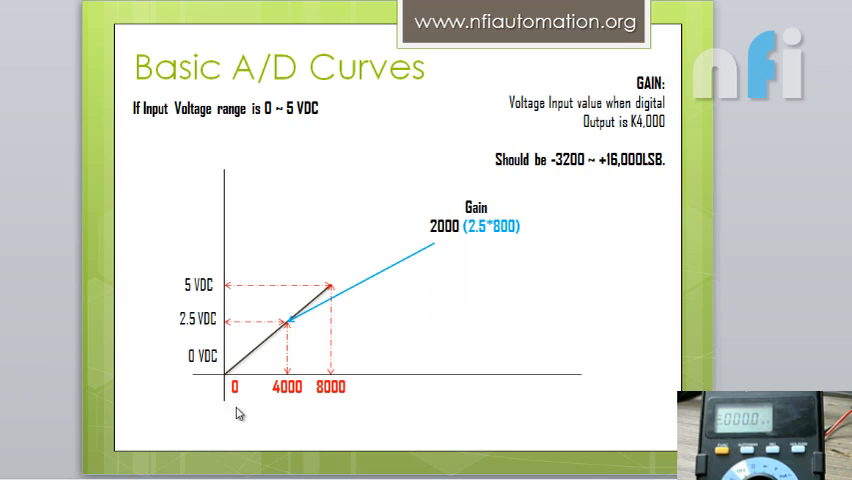
mouse_move(259, 315)
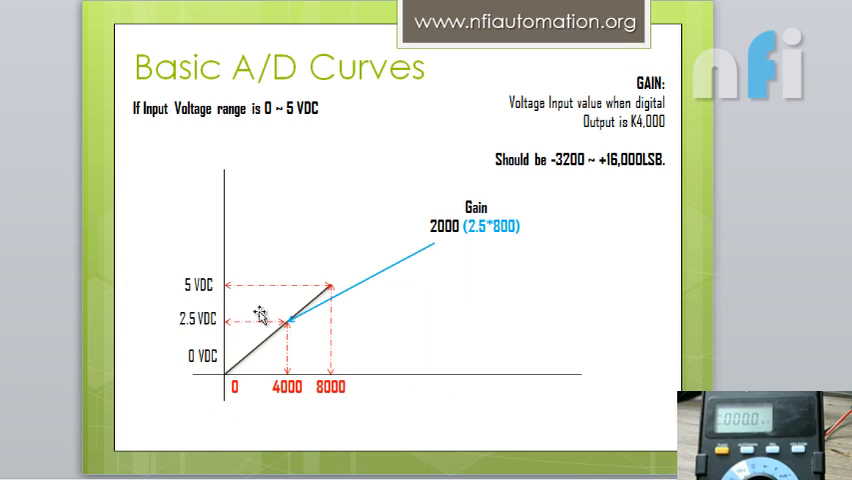
mouse_move(320, 370)
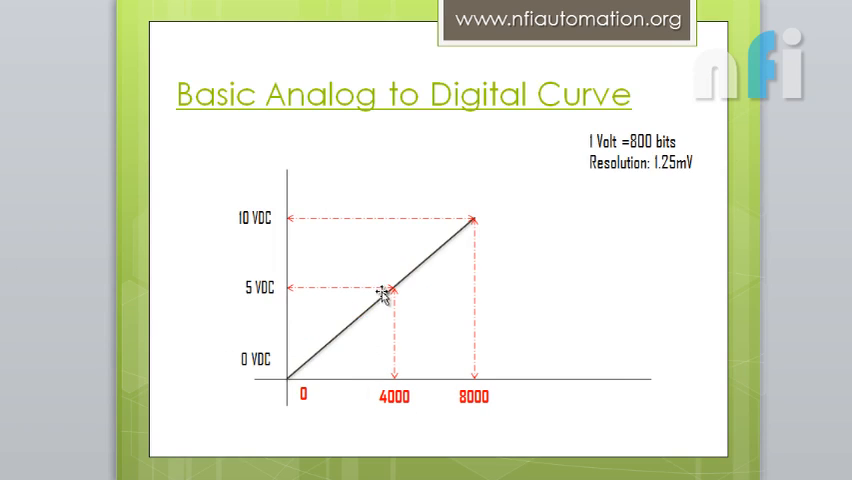
mouse_move(446, 313)
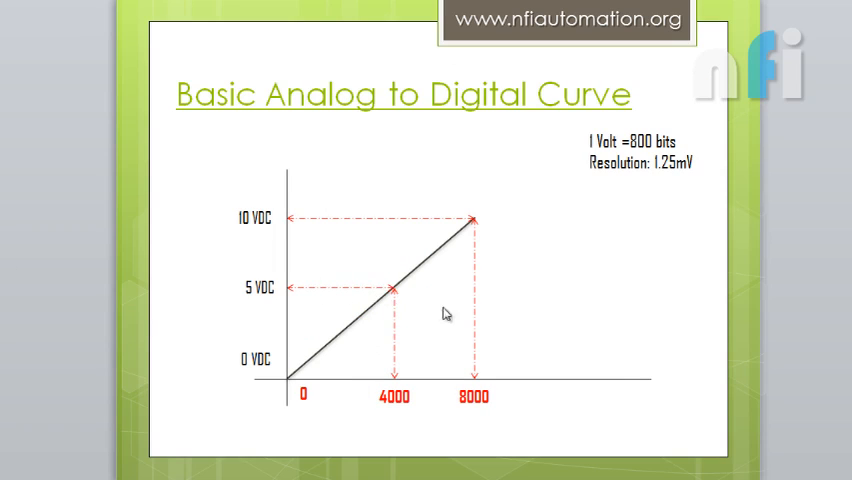
mouse_move(179, 343)
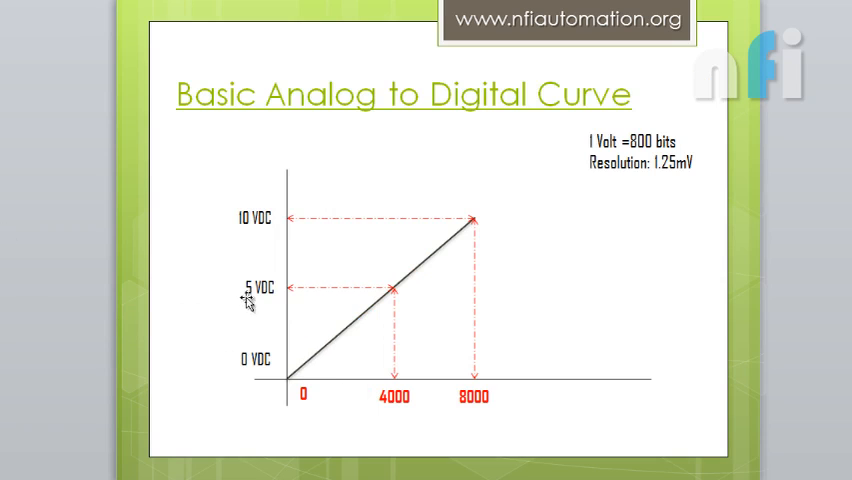
mouse_move(225, 295)
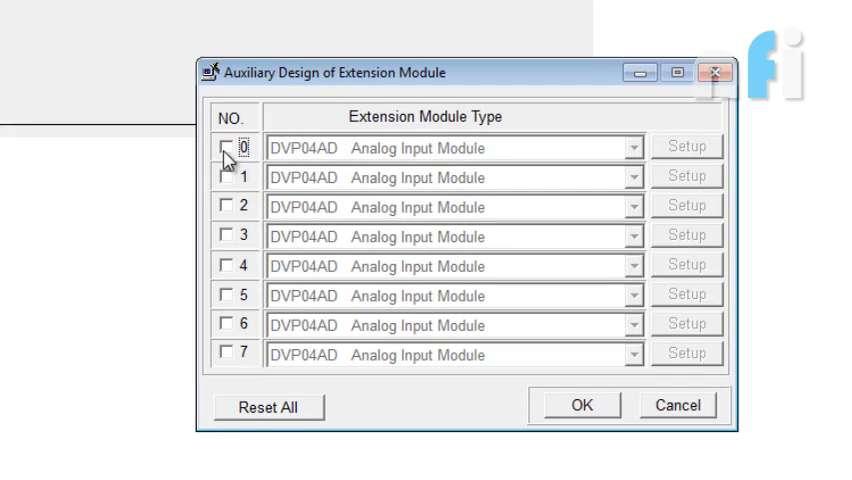
Step: Enable DVP04AD module 0 and list an M1000-triggered input-mode TO and a CH1 present-value FROM
click(227, 146)
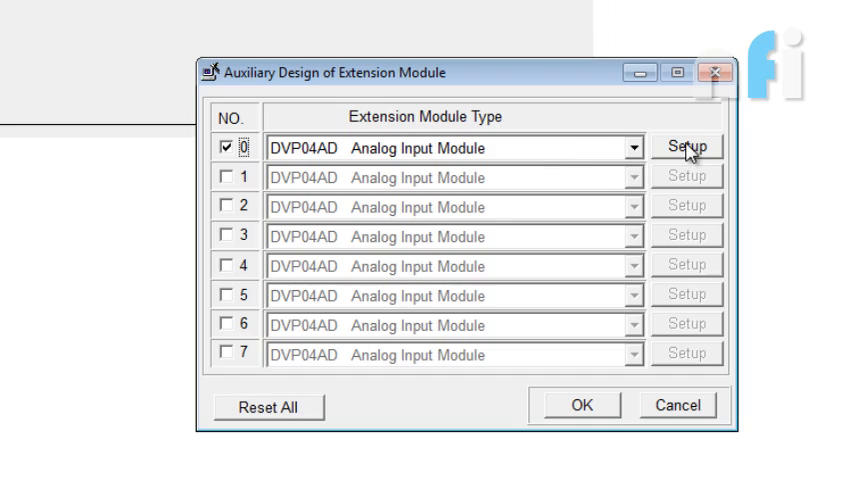
click(686, 146)
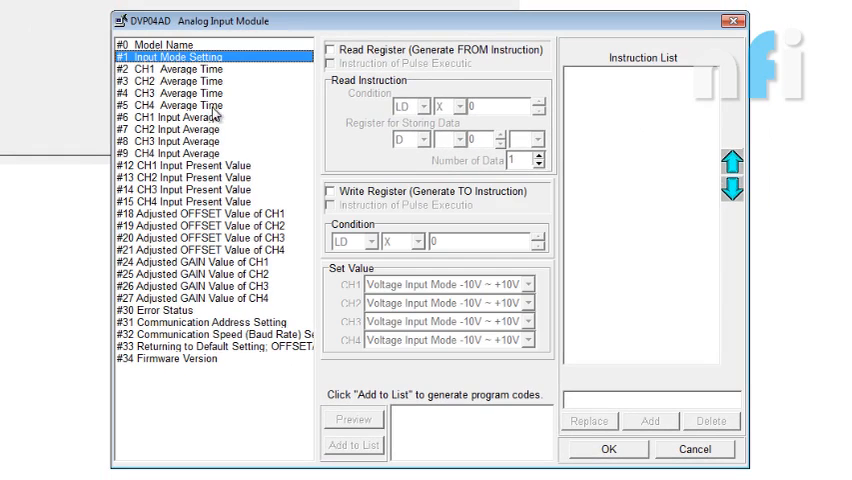
click(331, 191)
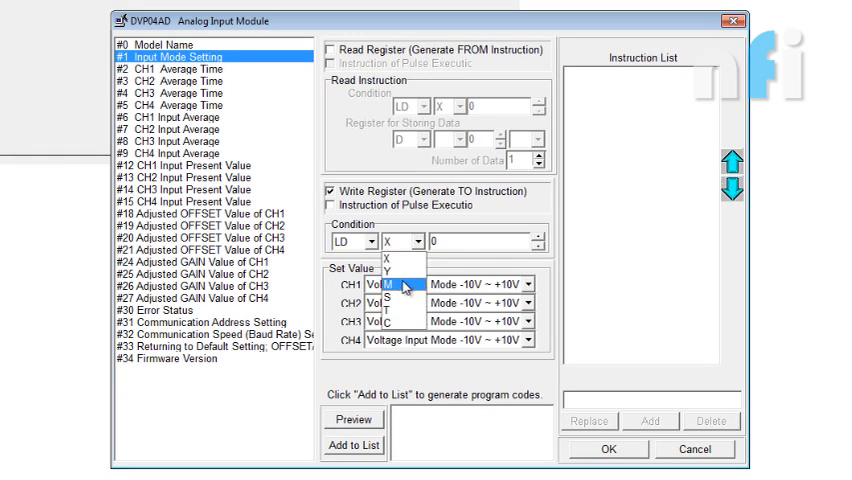
click(390, 287)
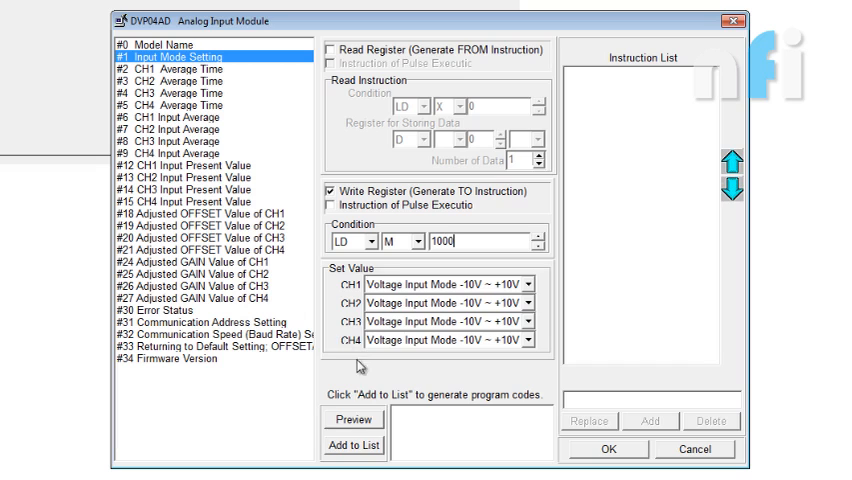
click(352, 445)
text(10)
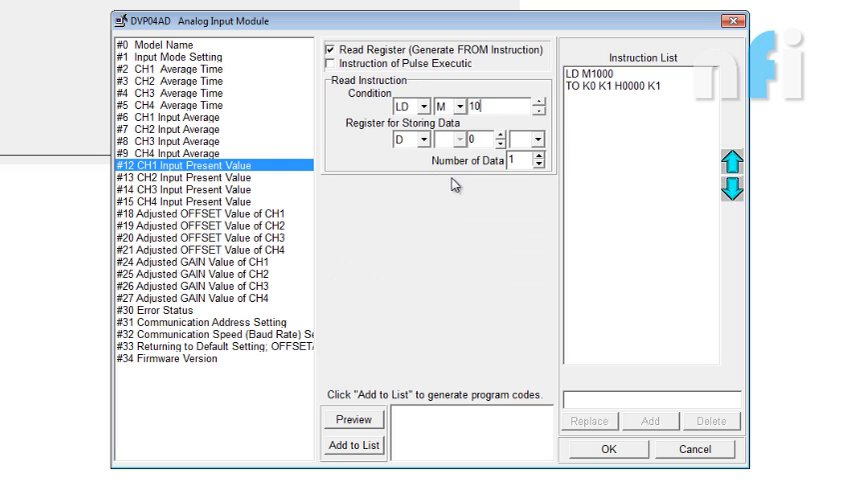
click(353, 446)
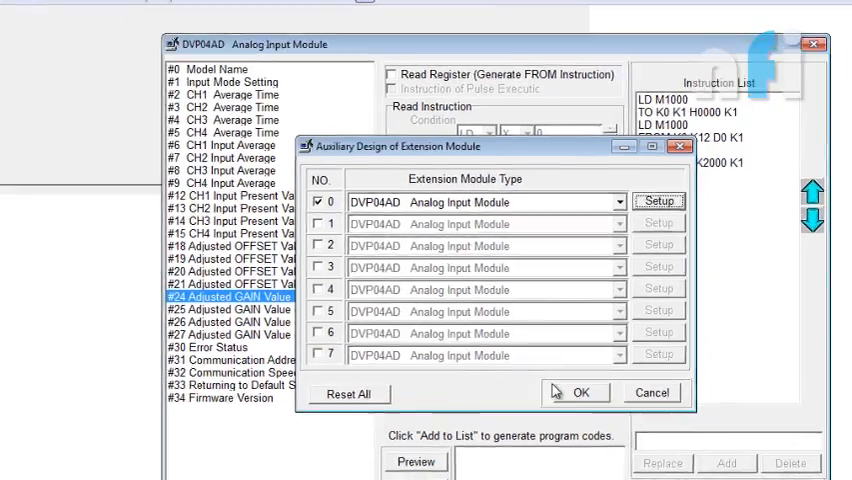
Step: Insert the generated M1000 rungs: TO input mode, FROM K12 to D0, TO K24 K2000
click(577, 392)
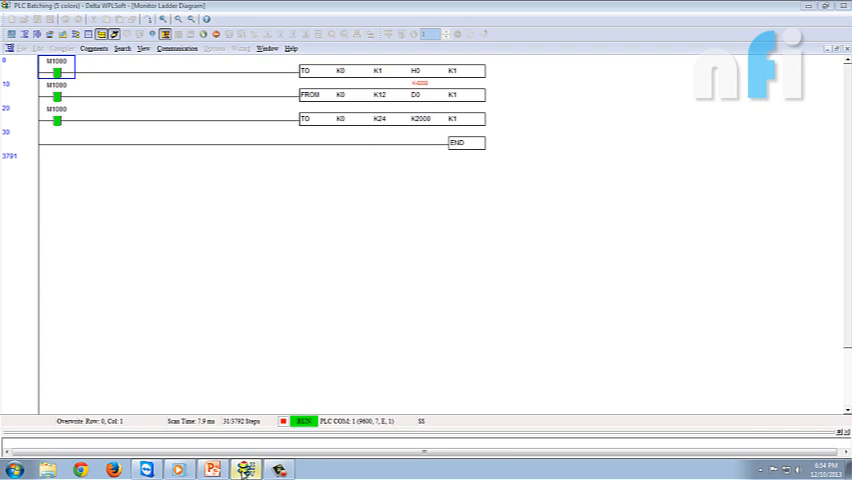
click(212, 468)
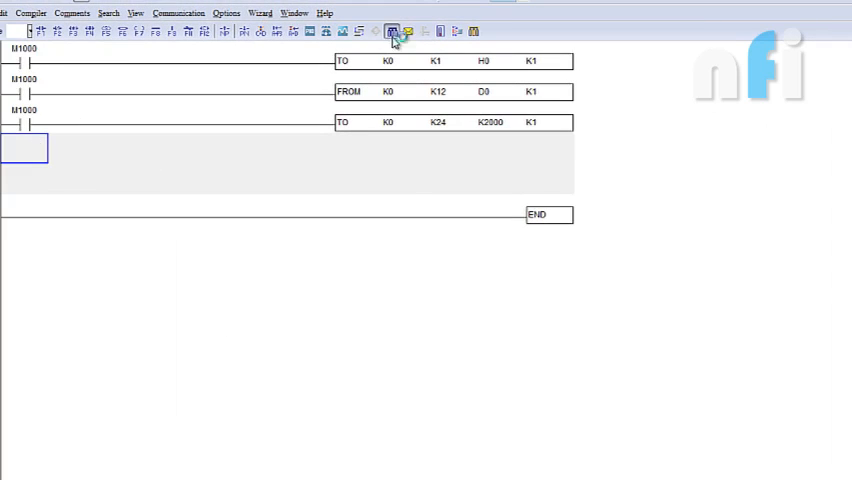
Step: Reopen module design and set a Write Register for #18 CH1 offset with condition M1000
click(391, 31)
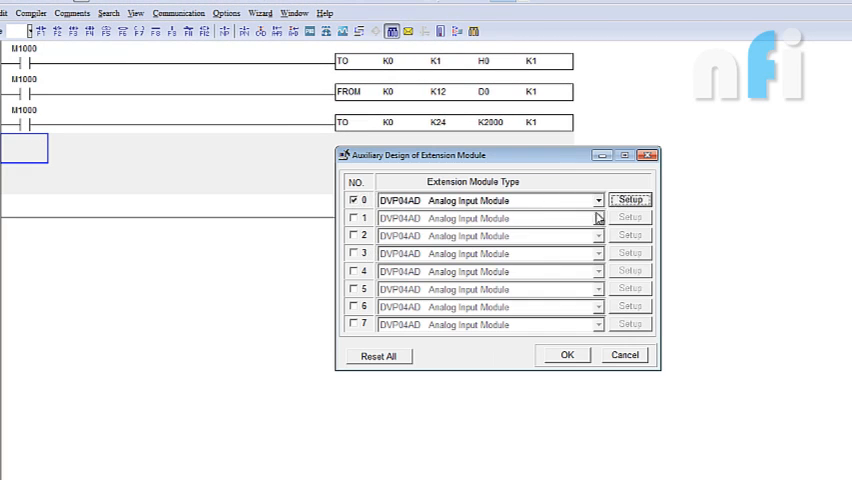
click(630, 199)
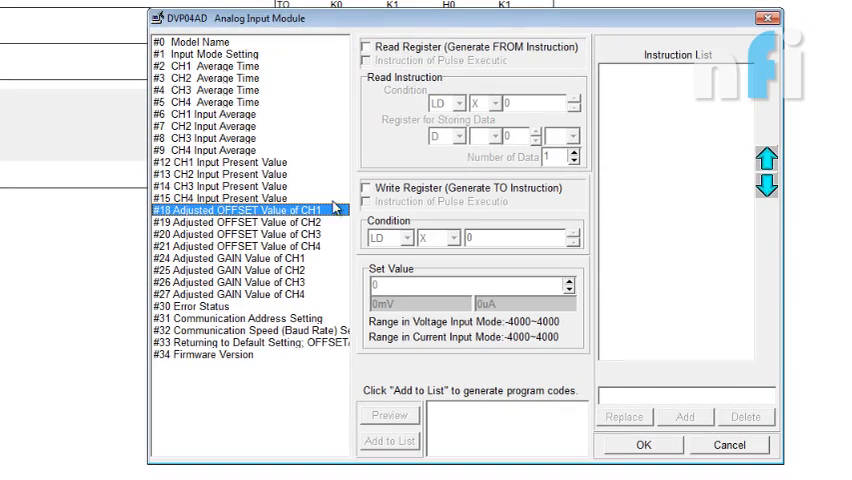
click(363, 187)
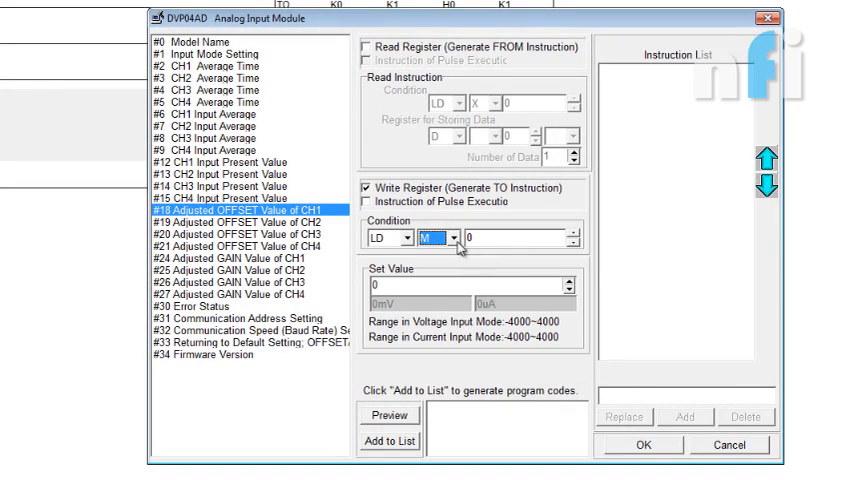
text(1000)
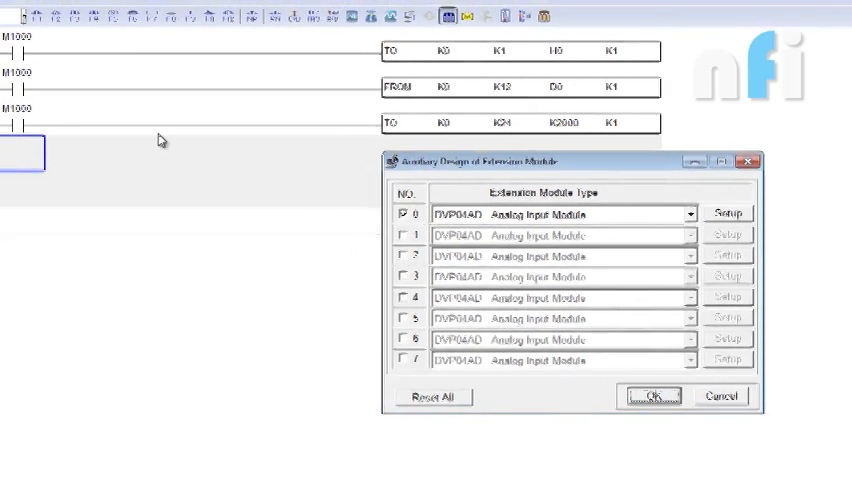
click(651, 395)
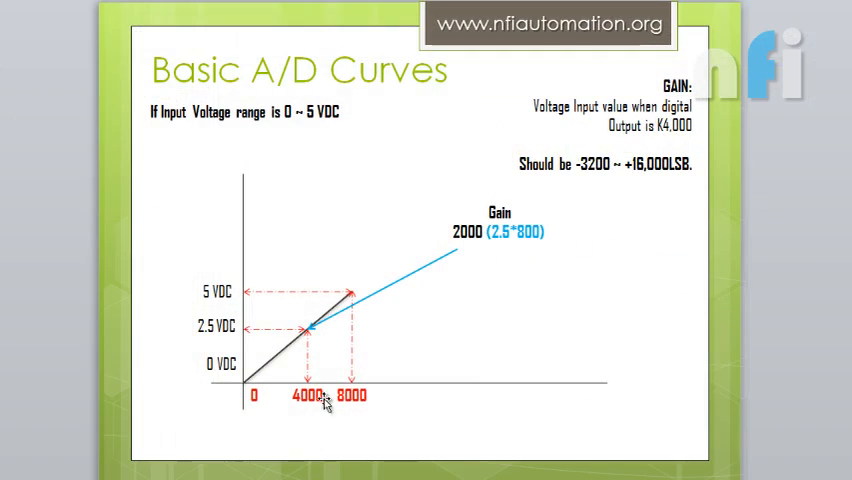
mouse_move(345, 410)
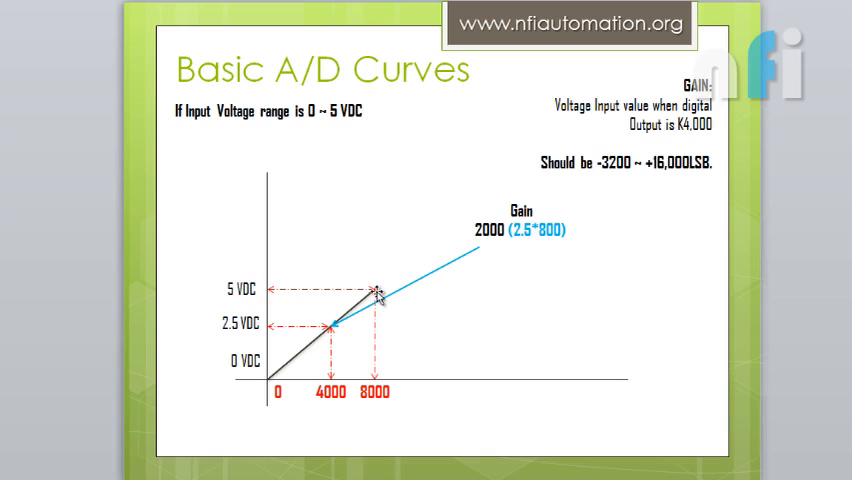
mouse_move(372, 305)
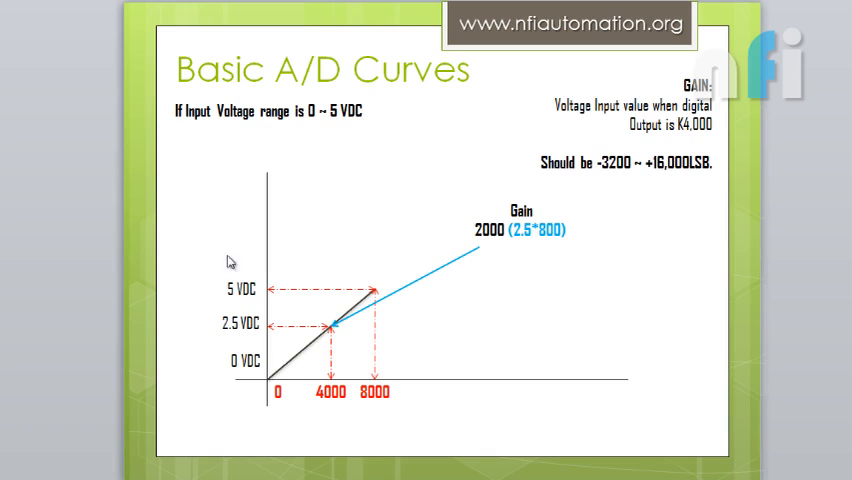
mouse_move(277, 310)
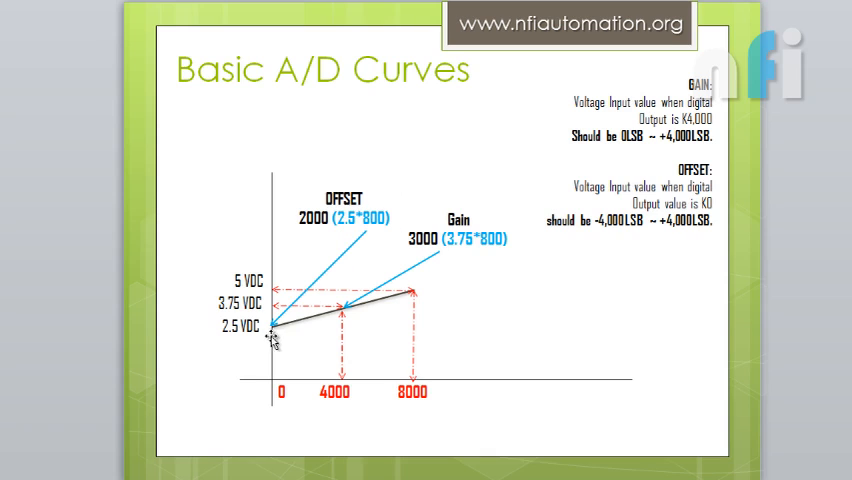
Step: Show the Basic A/D Curves slide for 2.5–5 VDC with OFFSET 2000 and Gain 3000
click(342, 220)
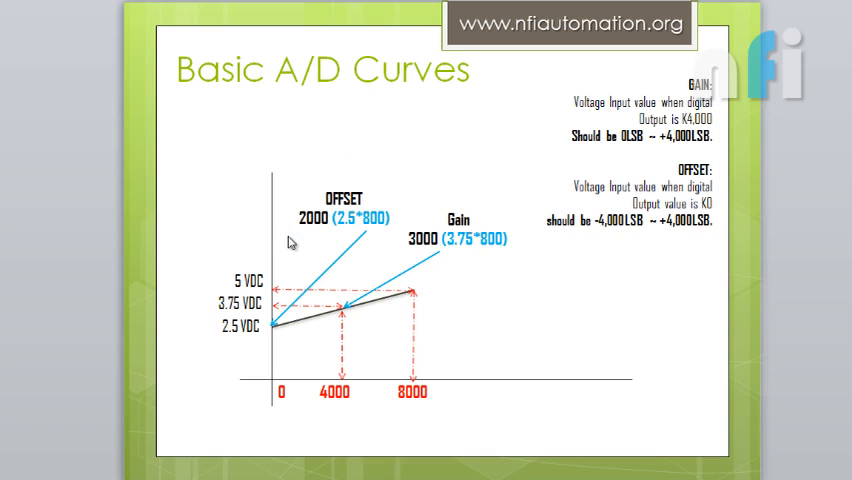
mouse_move(278, 337)
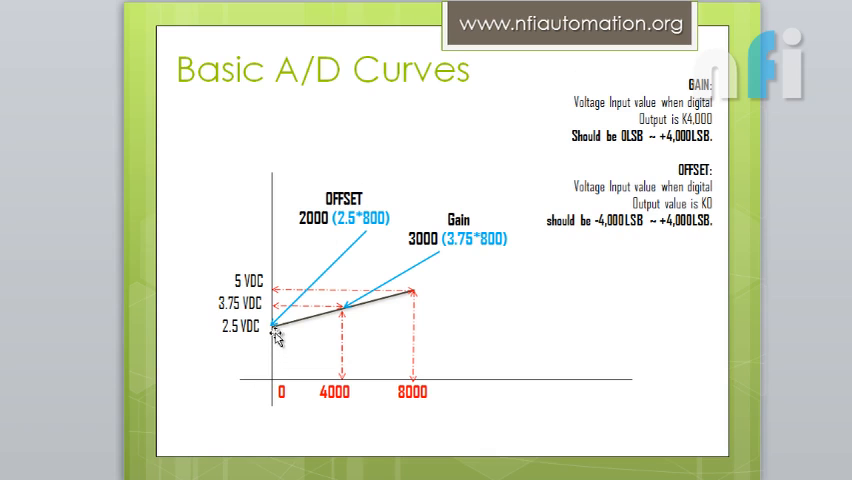
mouse_move(275, 335)
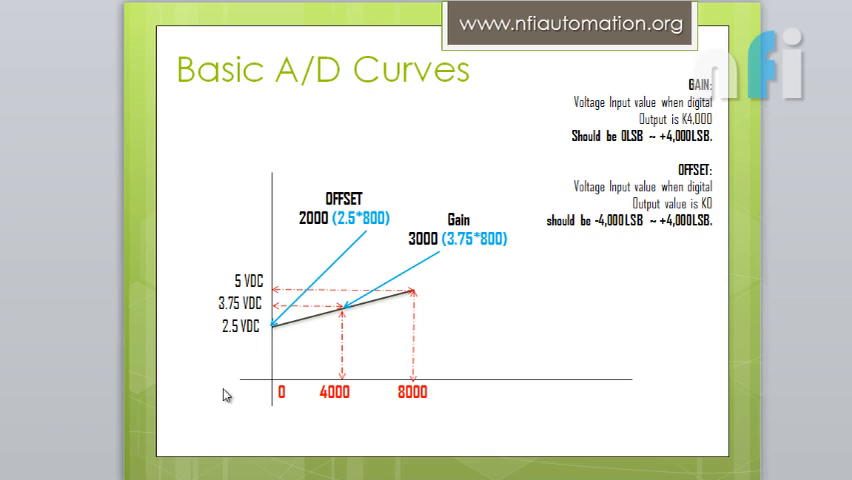
mouse_move(395, 298)
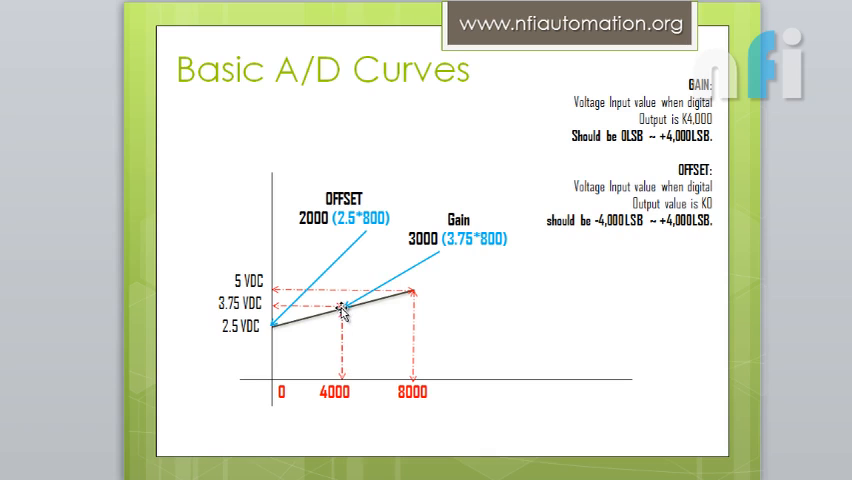
mouse_move(275, 305)
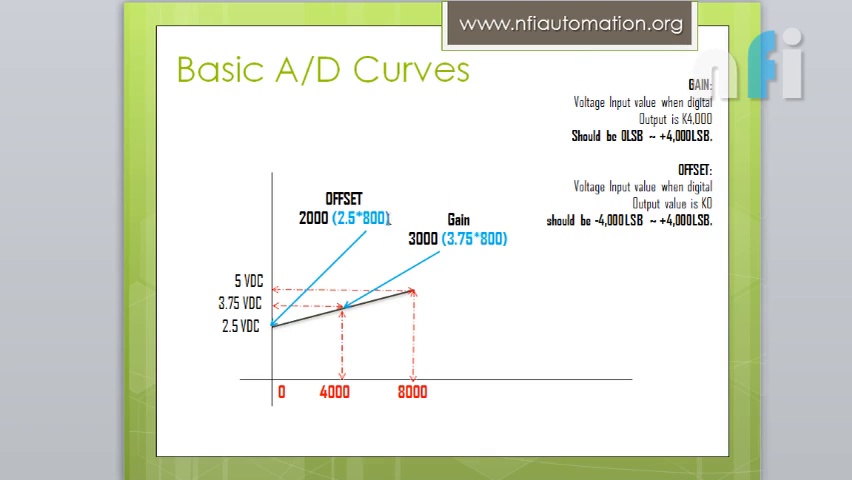
Step: Return to WPLSoft with the extension module design dialog listing DVP04AD slots 0–7
key(Escape)
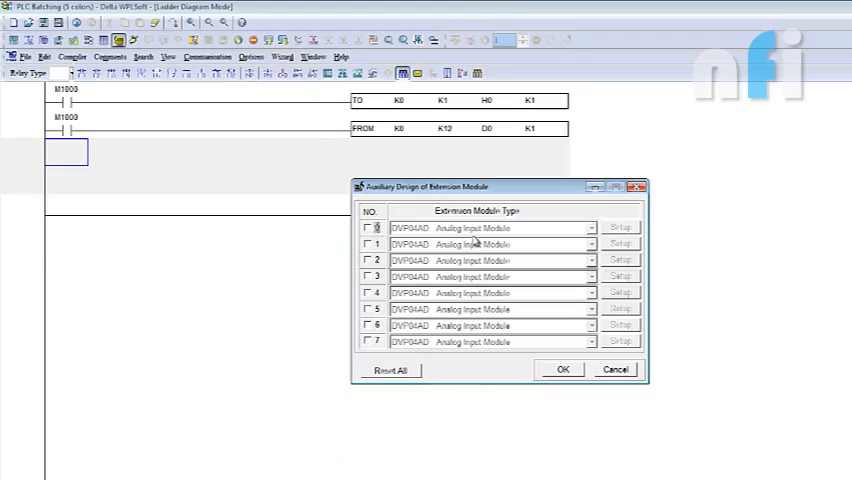
Step: In module 0 setup, replace the CH1 gain TO with K3000 and add a K2000 offset write
click(371, 228)
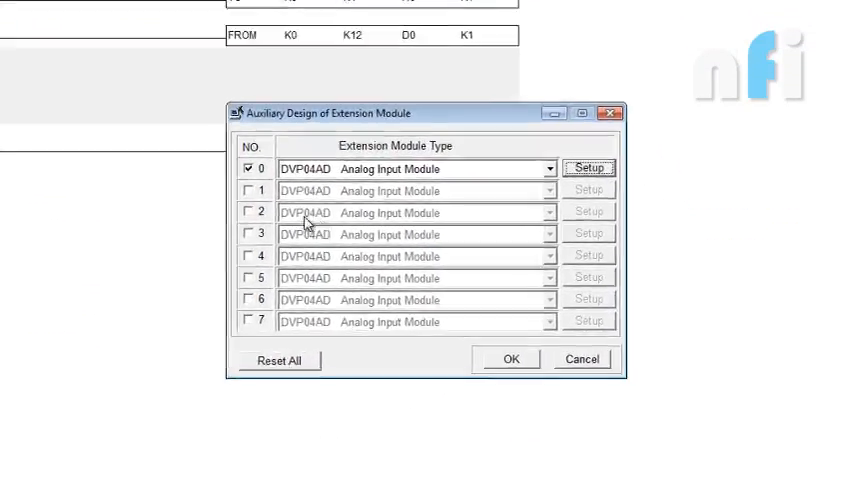
click(591, 167)
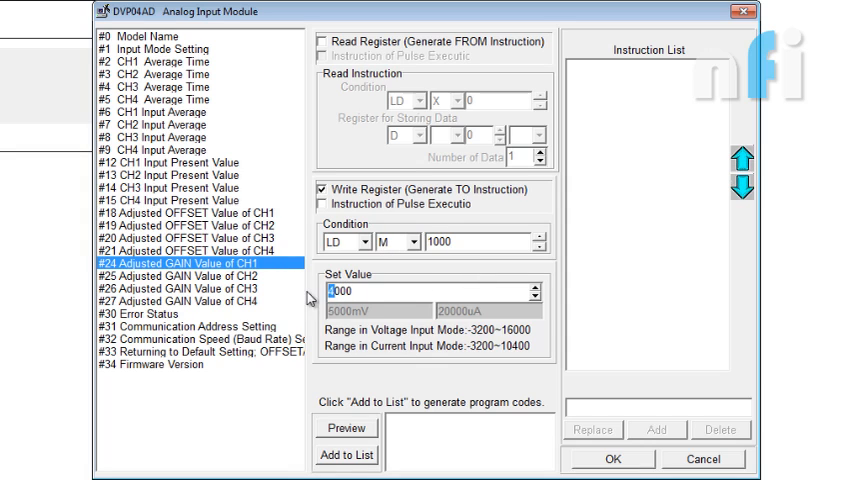
click(347, 457)
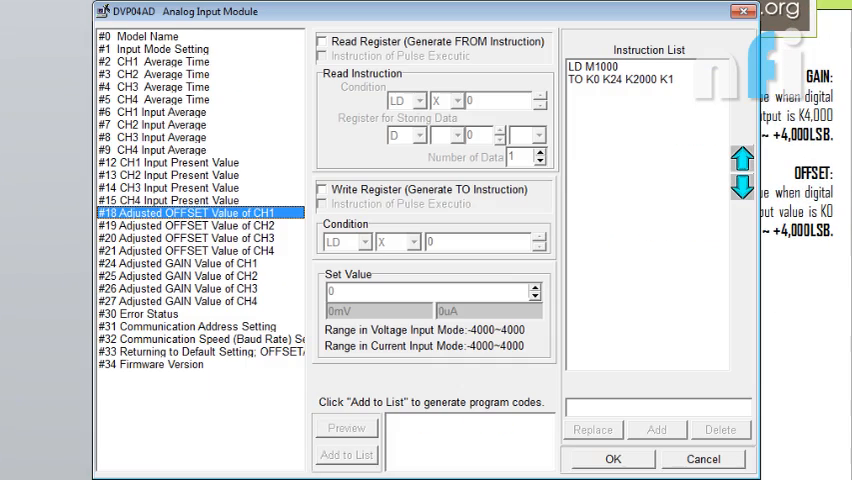
click(650, 80)
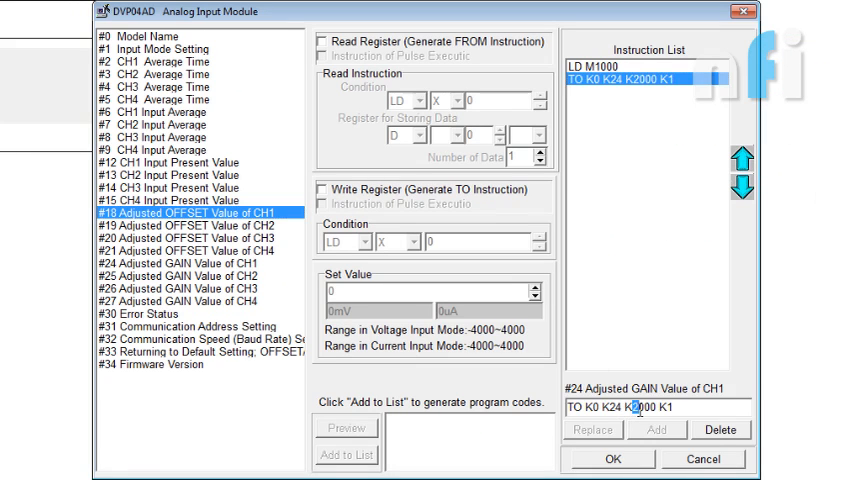
click(591, 429)
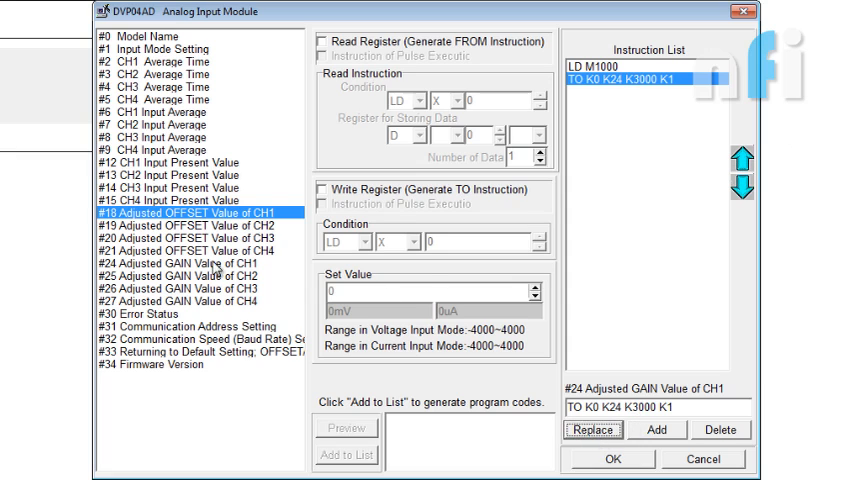
click(322, 189)
text(1)
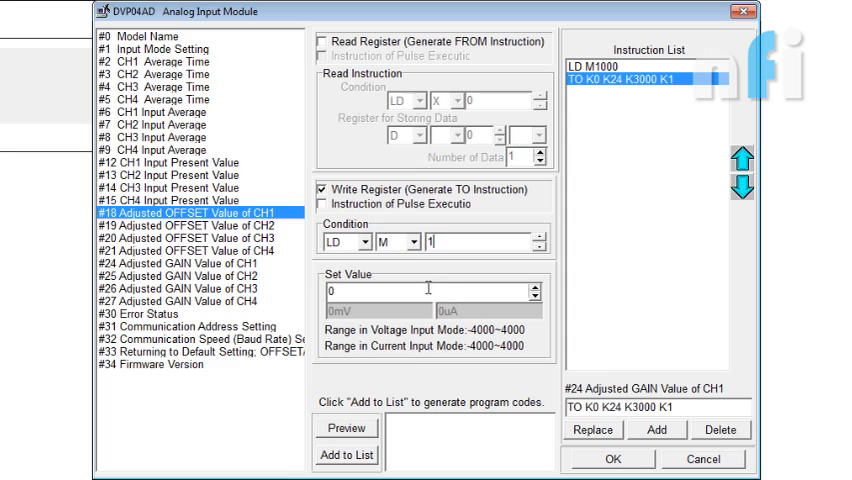
text(2000)
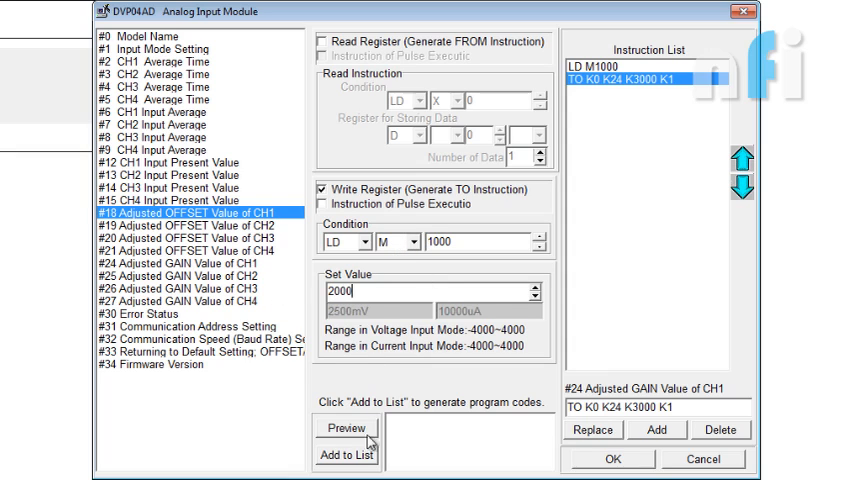
click(347, 456)
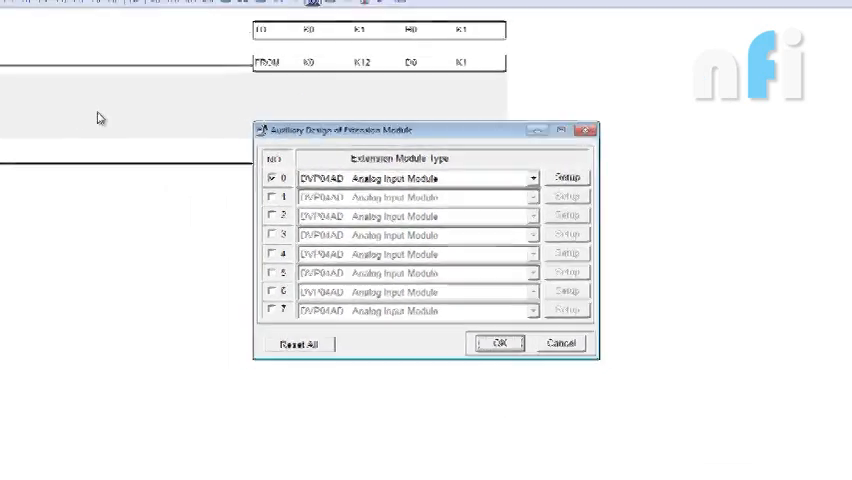
Step: Insert the TO K18 K2000 offset and K3000 gain rungs into the ladder
click(497, 343)
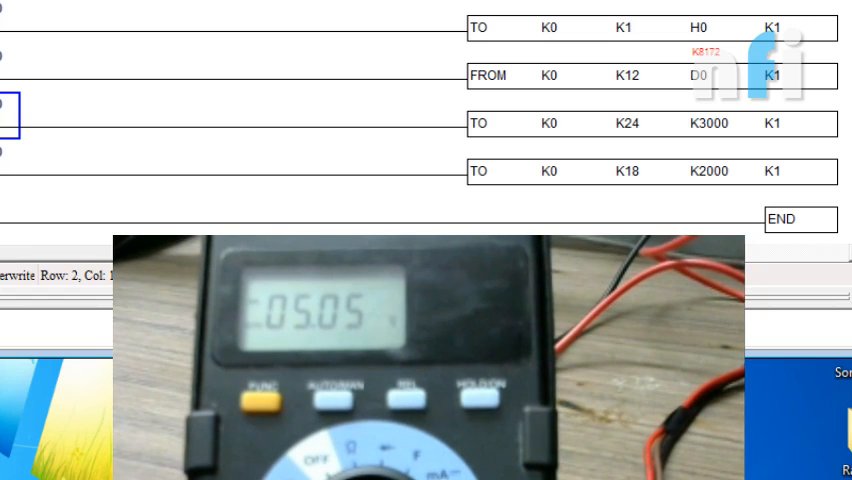
mouse_move(375, 187)
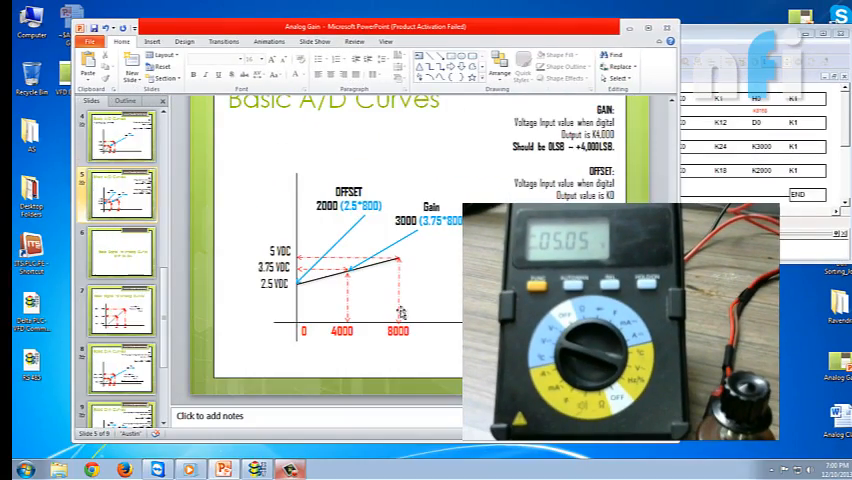
mouse_move(360, 285)
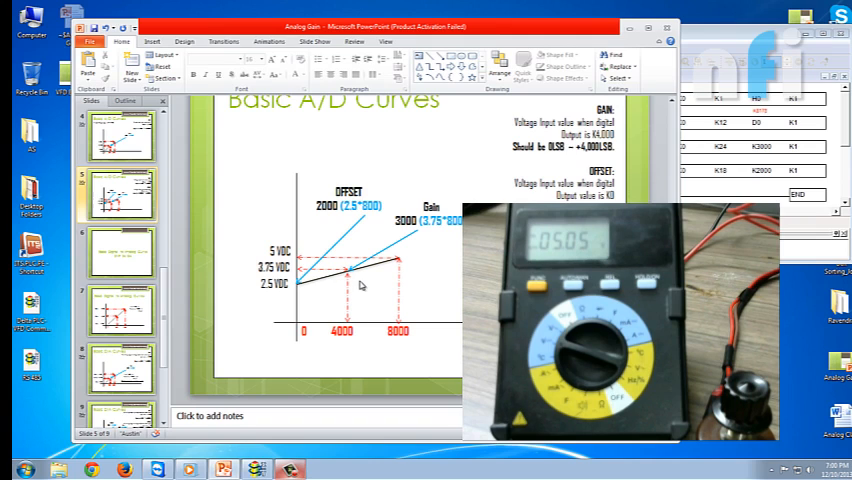